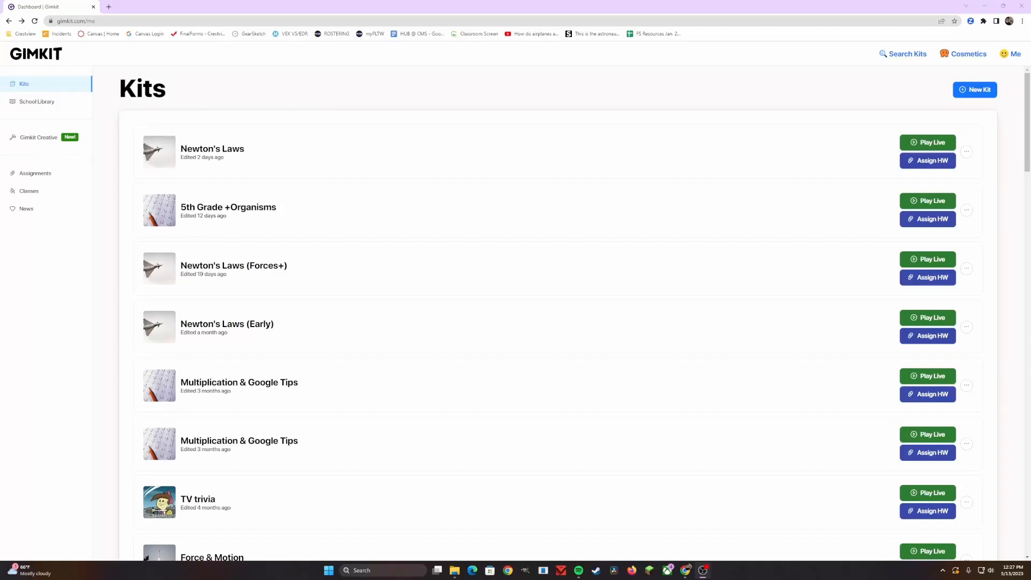
{"action": "mouse_move", "coordinate": [19, 303]}
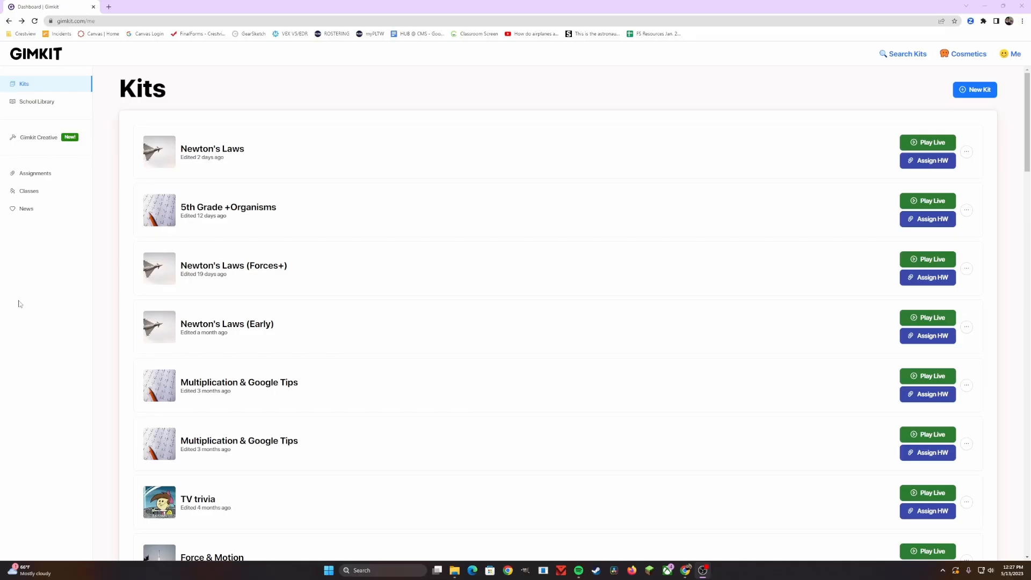
{"action": "mouse_move", "coordinate": [22, 291]}
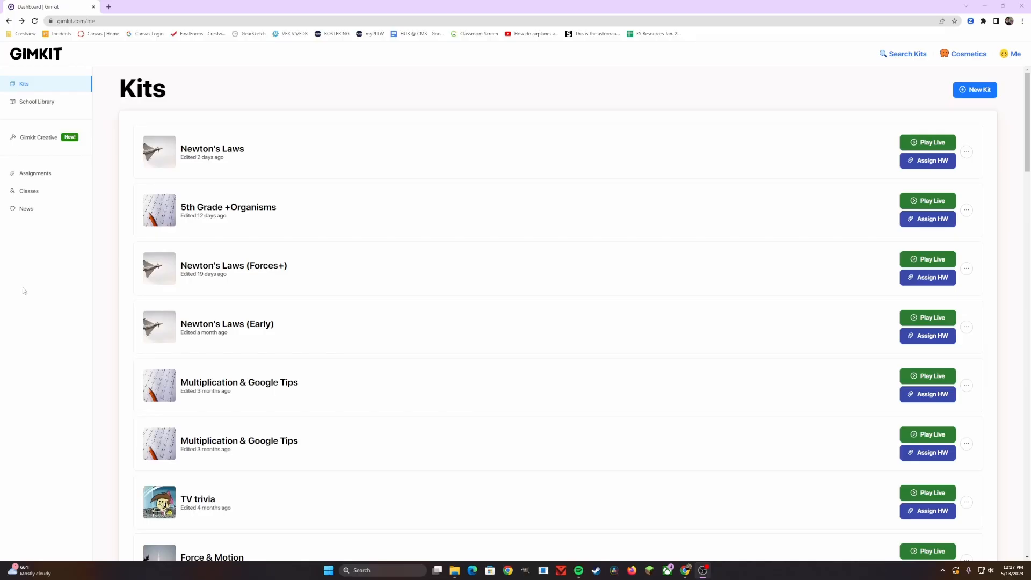
Step: Open the Gimkit Creative panel listing the existing map Chaos
{"action": "left_click", "coordinate": [39, 137]}
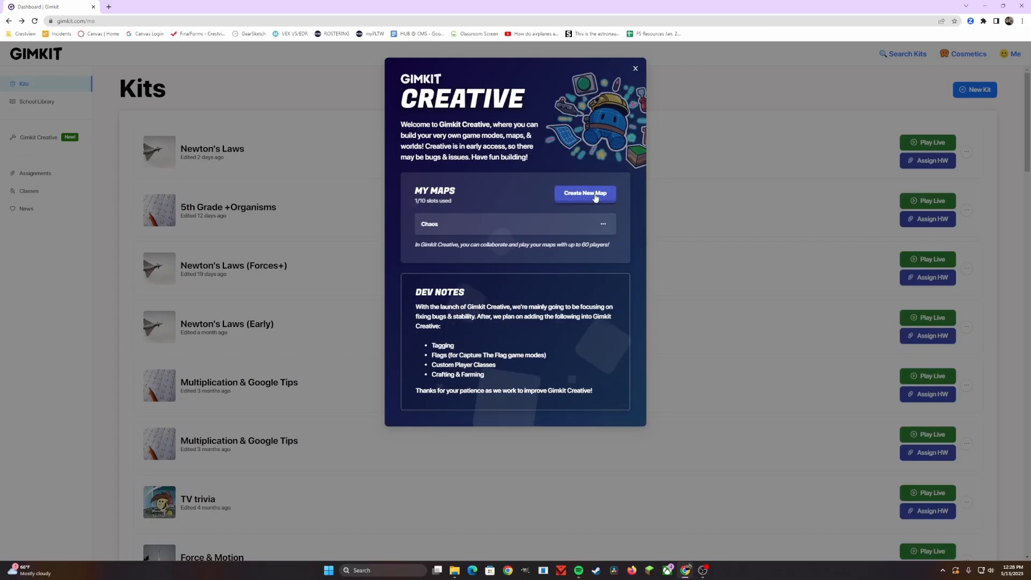
Step: Create a new map named Tutorial and open it for editing
{"action": "left_click", "coordinate": [584, 192]}
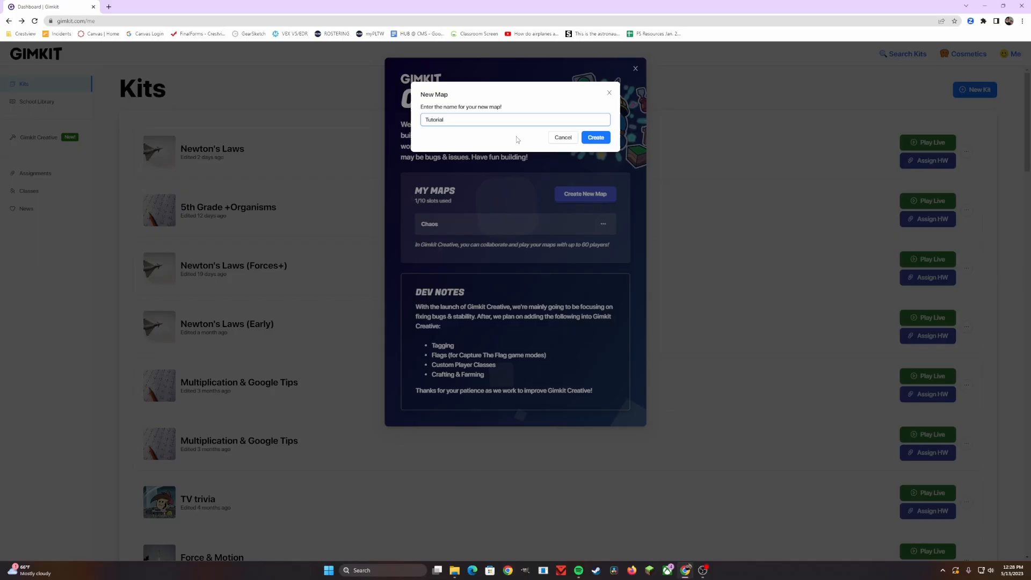
{"action": "left_click", "coordinate": [594, 136]}
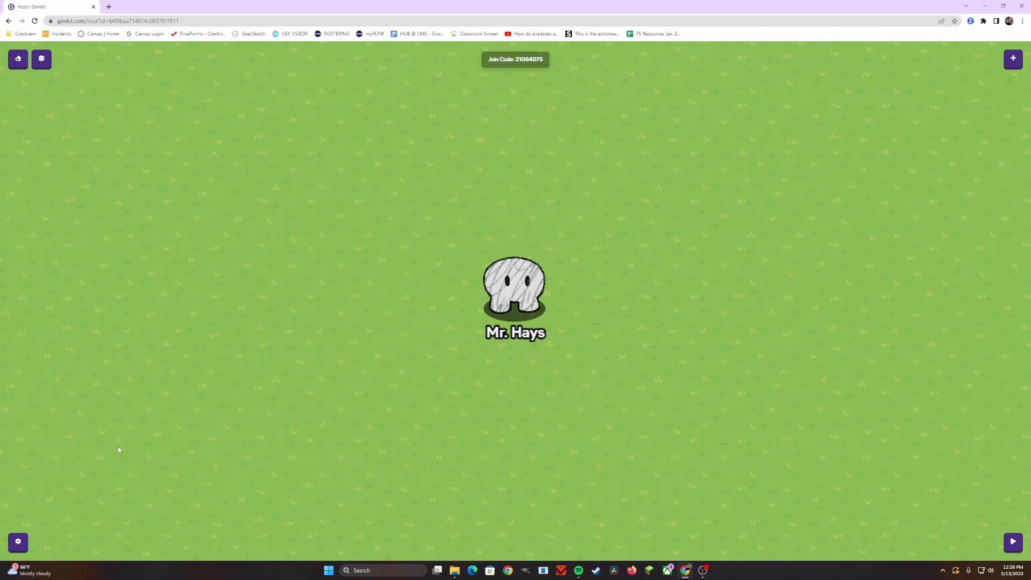
{"action": "mouse_move", "coordinate": [18, 541]}
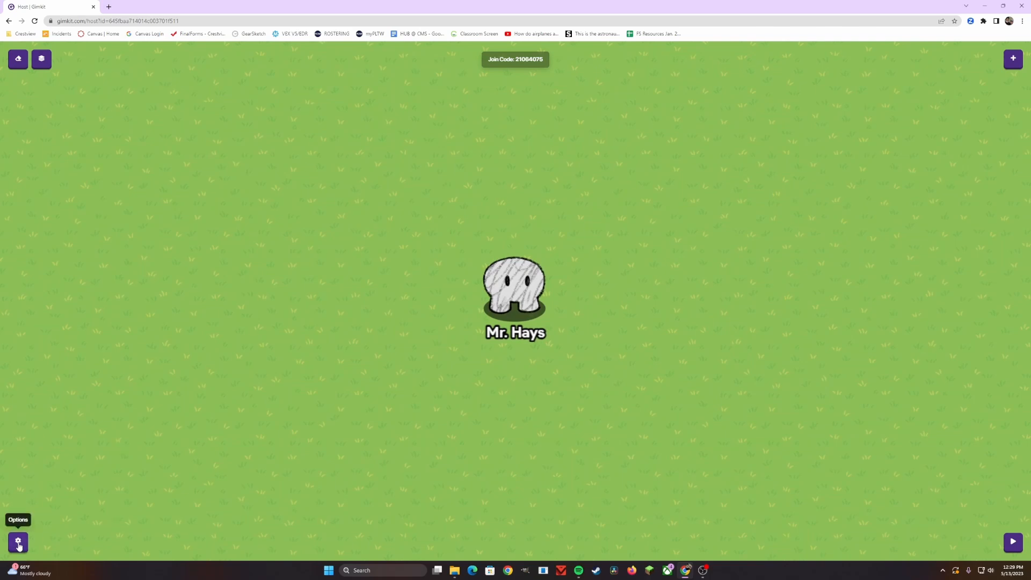
Step: In Editing Options, zoom the edit-mode camera fully out and set player speed to 3x
{"action": "left_click", "coordinate": [18, 541]}
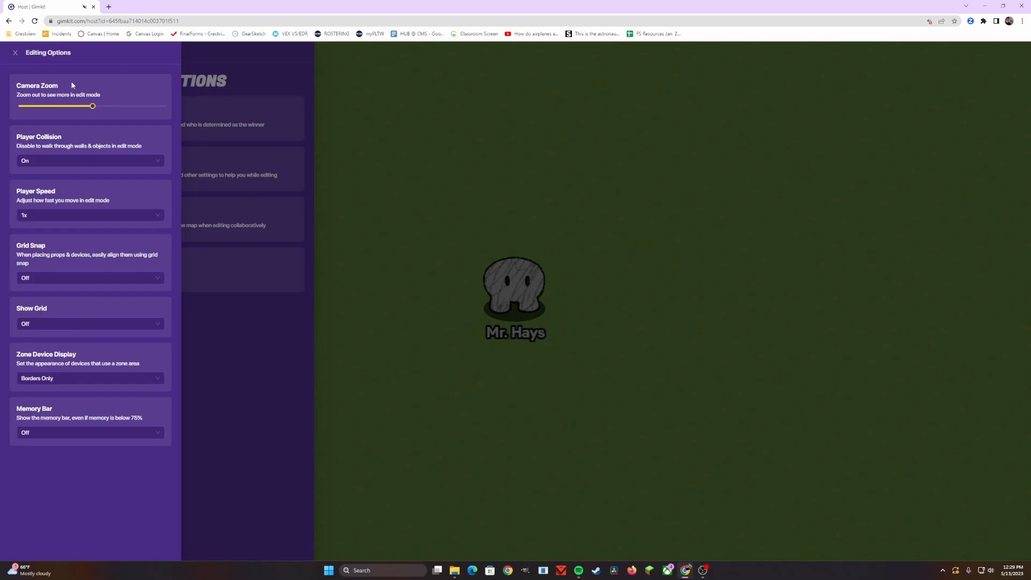
{"action": "left_click_drag", "start_coordinate": [92, 106], "coordinate": [18, 106]}
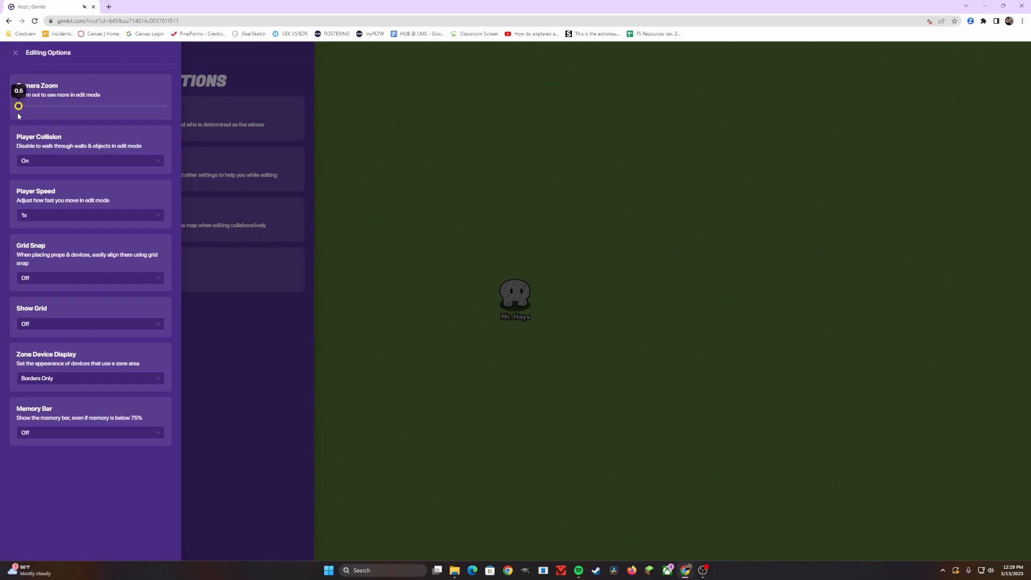
{"action": "mouse_move", "coordinate": [315, 187]}
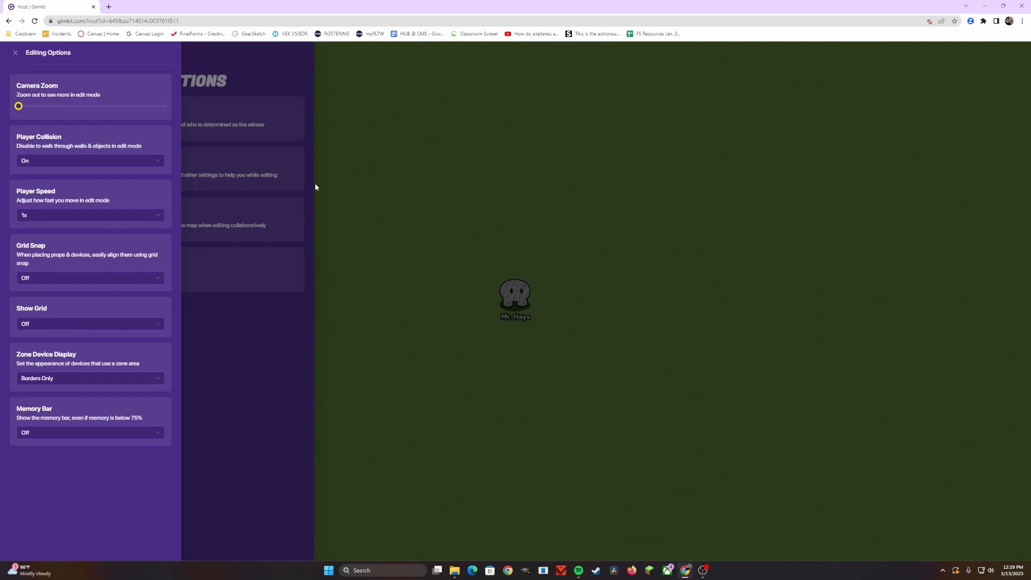
{"action": "mouse_move", "coordinate": [232, 230]}
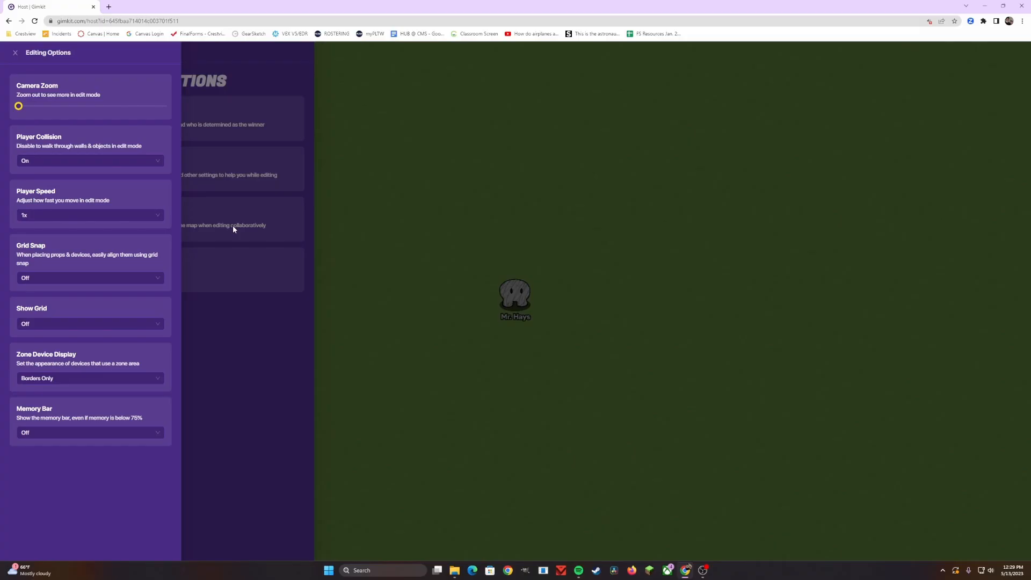
{"action": "mouse_move", "coordinate": [90, 215]}
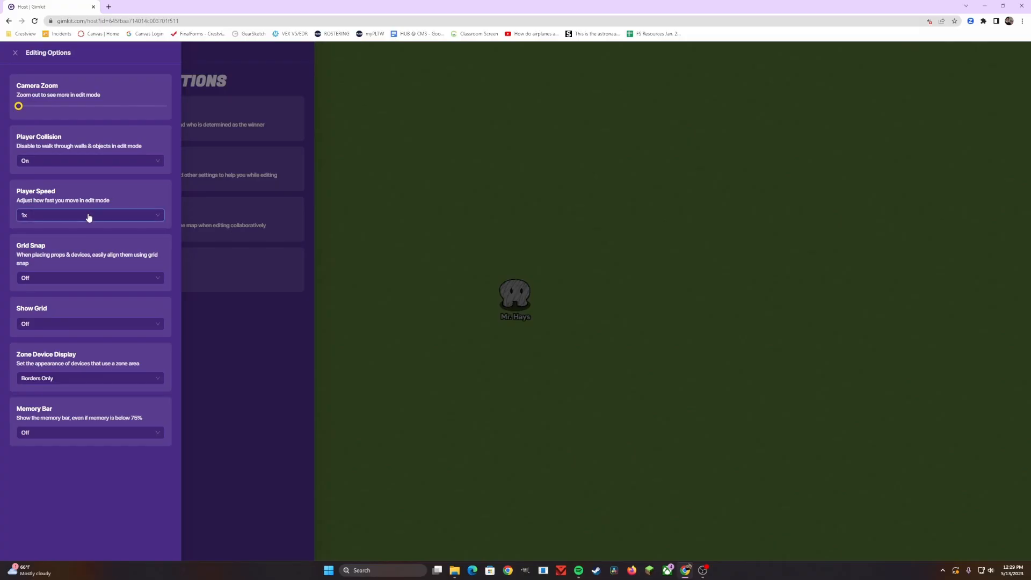
{"action": "left_click", "coordinate": [89, 215]}
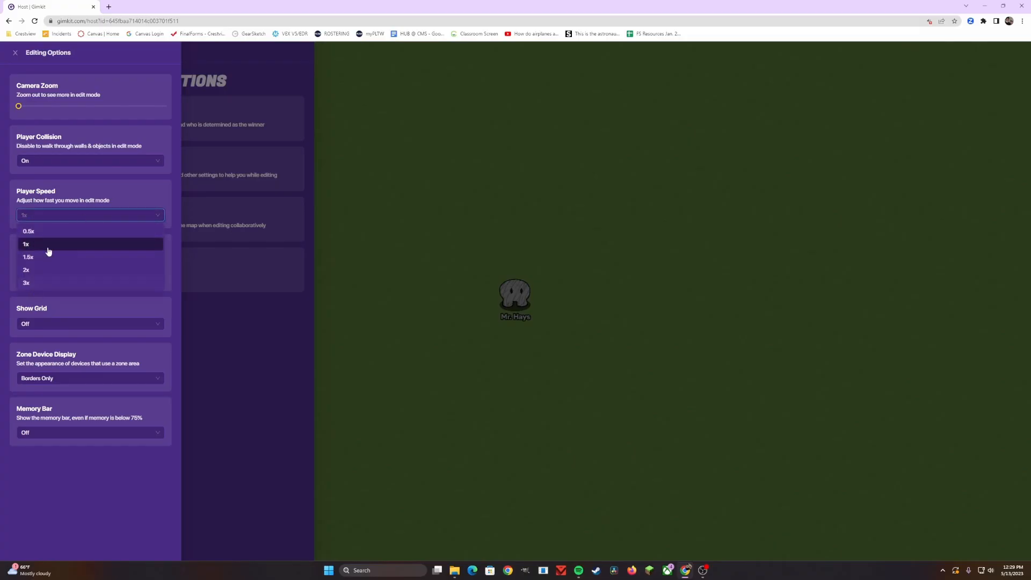
{"action": "mouse_move", "coordinate": [26, 282]}
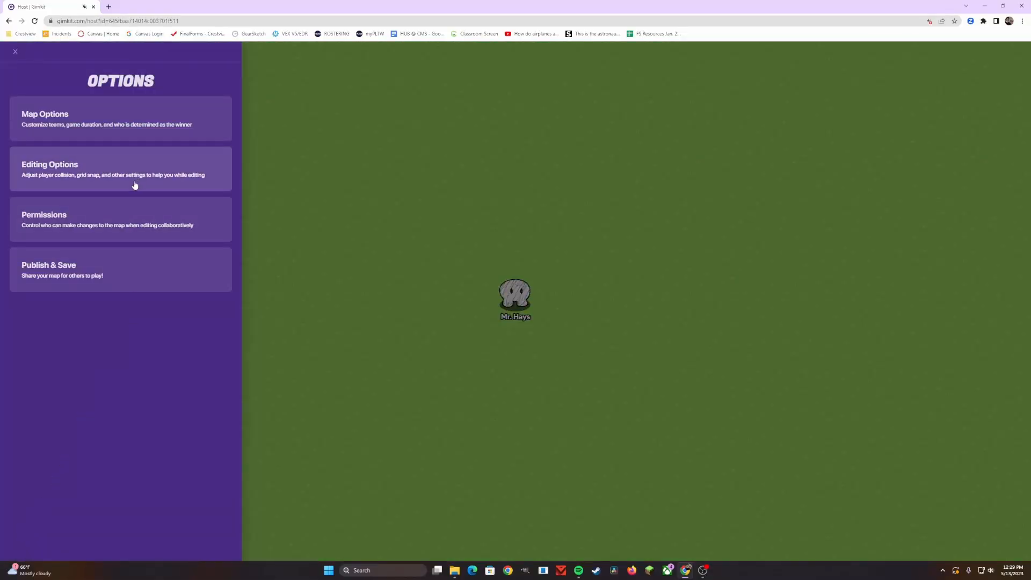
Step: Set grid snap to 64 with grid lines shown, then return to the map
{"action": "left_click", "coordinate": [121, 169]}
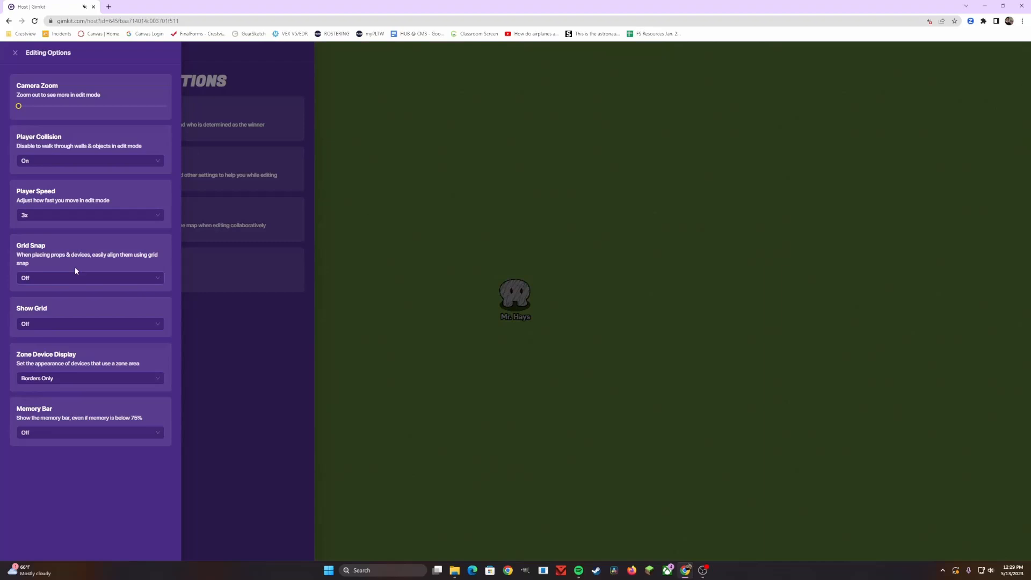
{"action": "mouse_move", "coordinate": [54, 279]}
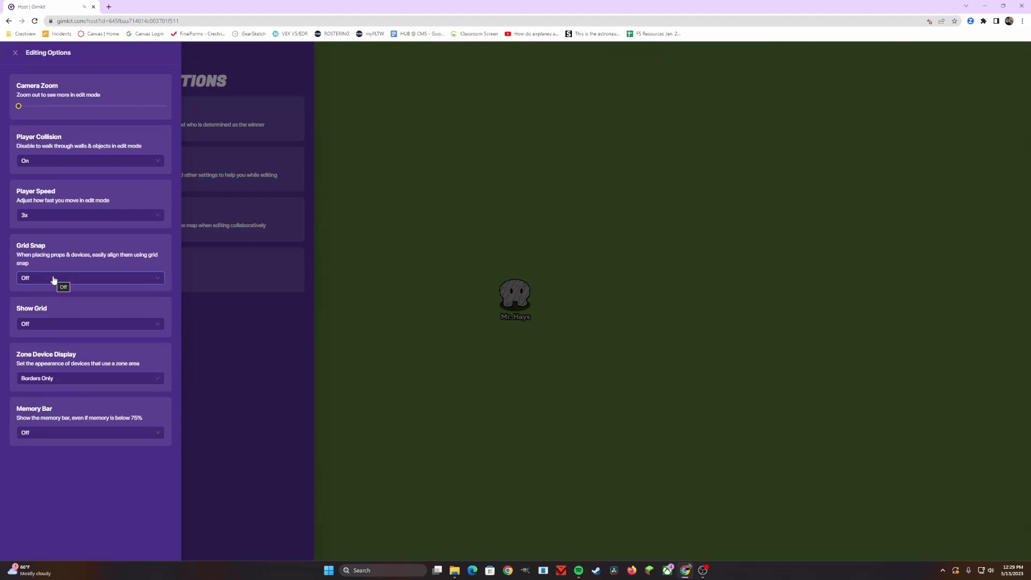
{"action": "left_click", "coordinate": [89, 277]}
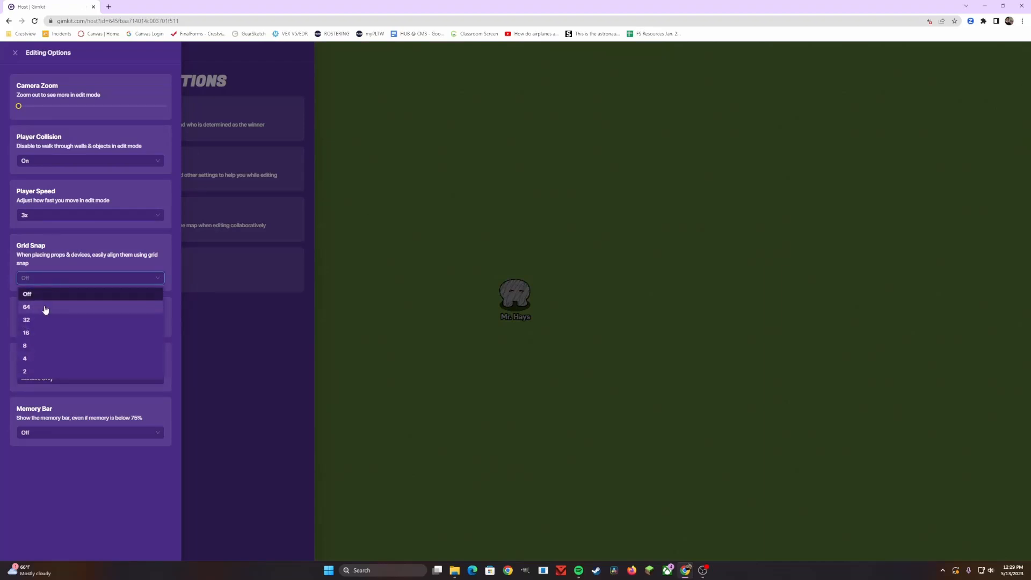
{"action": "left_click", "coordinate": [26, 307]}
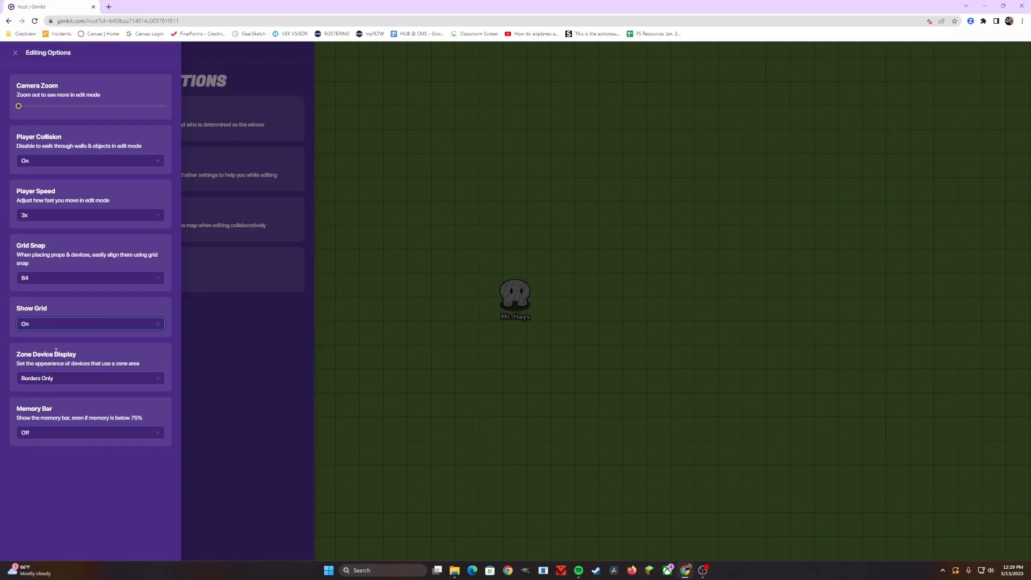
{"action": "left_click", "coordinate": [14, 52]}
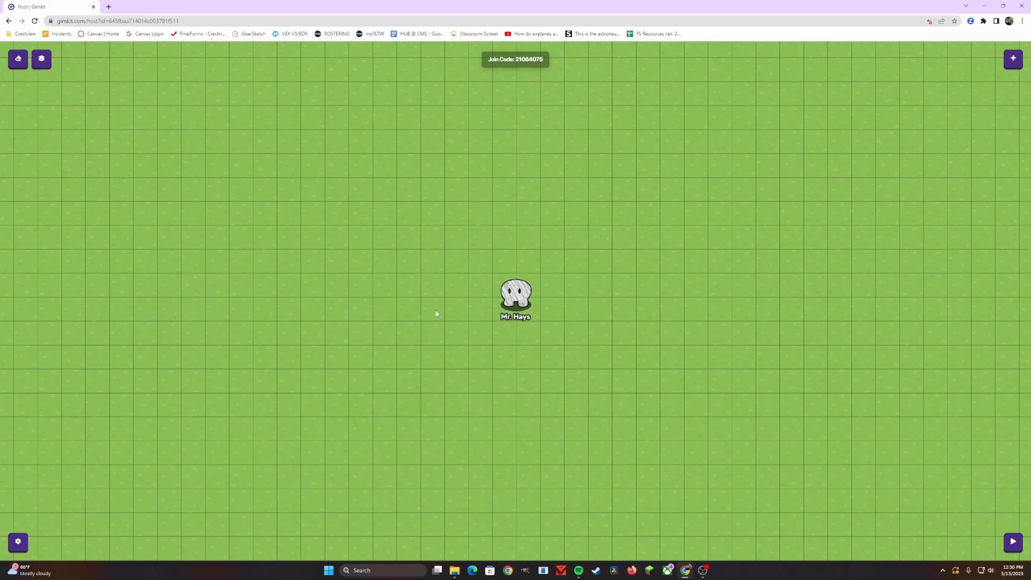
{"action": "mouse_move", "coordinate": [410, 318]}
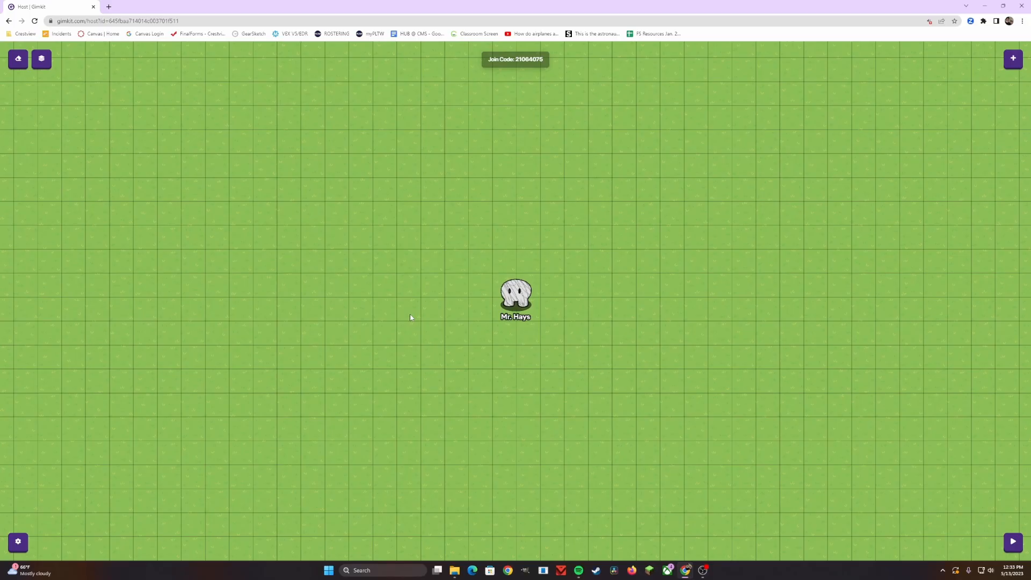
{"action": "mouse_move", "coordinate": [417, 312]}
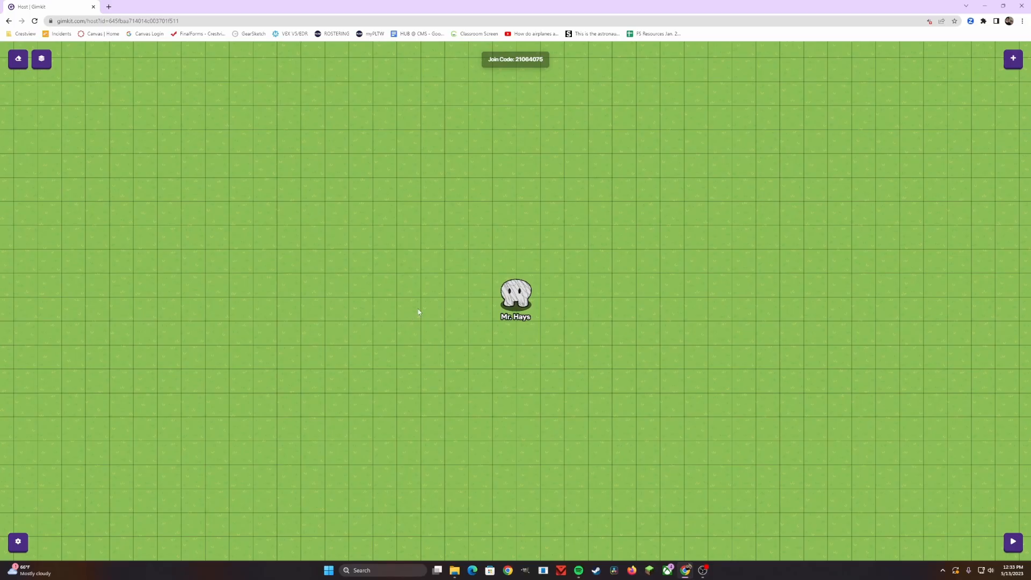
Step: Open the Options panel from the map view
{"action": "left_click", "coordinate": [514, 59]}
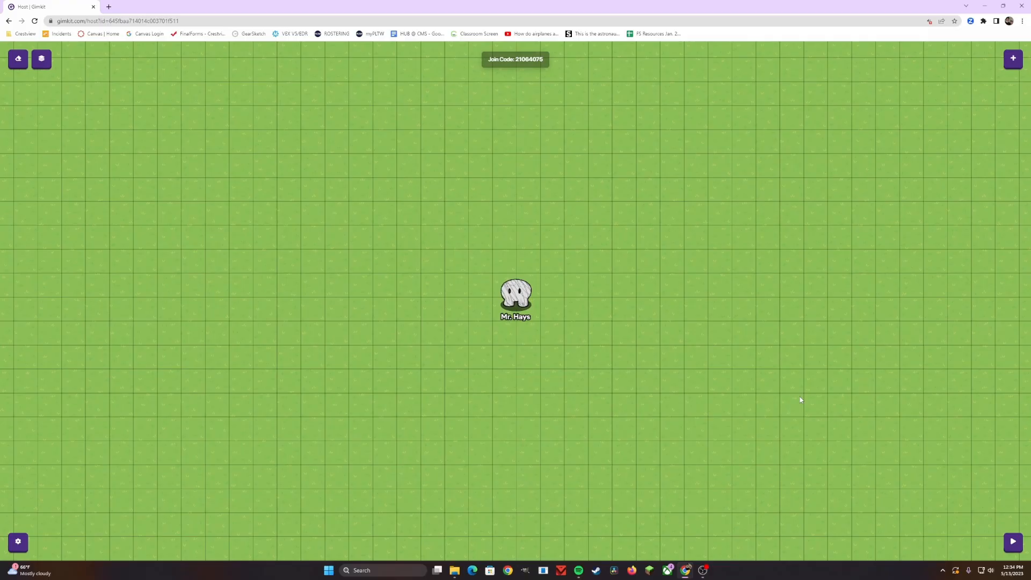
{"action": "mouse_move", "coordinate": [81, 532]}
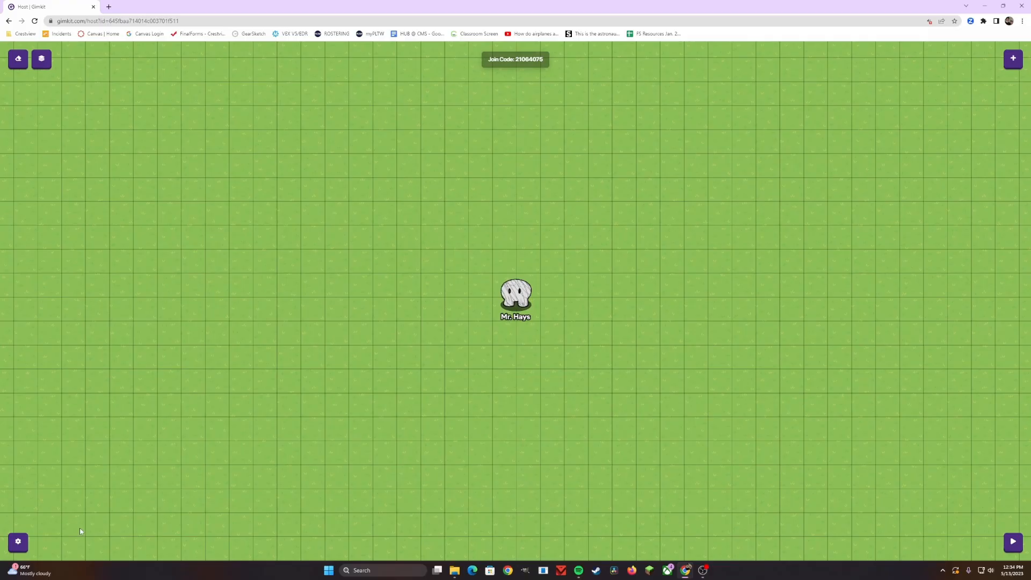
{"action": "mouse_move", "coordinate": [90, 501]}
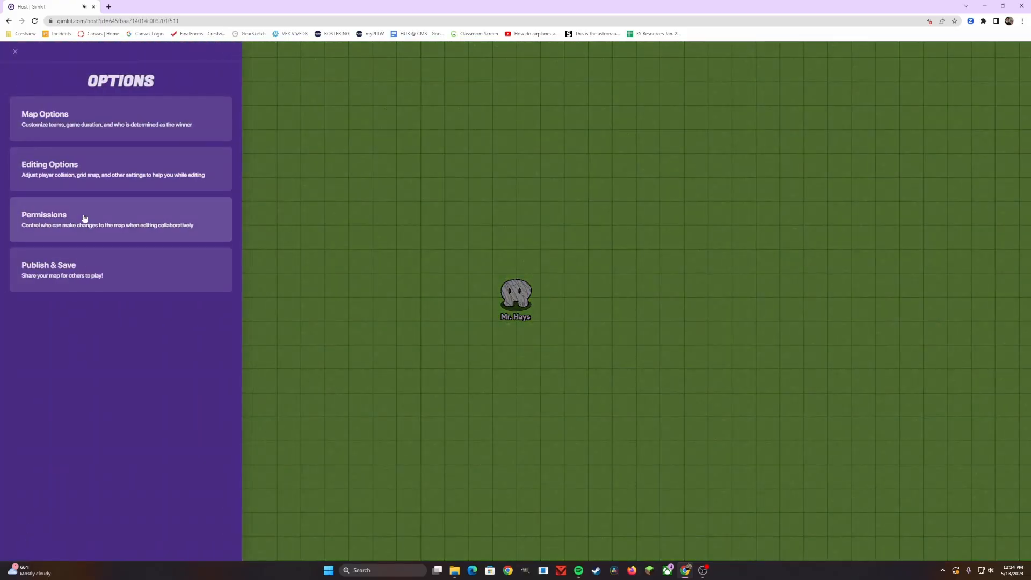
Step: Enable the Adding, Removing, Editing and Blocks collaborator permissions, then return to the map
{"action": "left_click", "coordinate": [106, 219]}
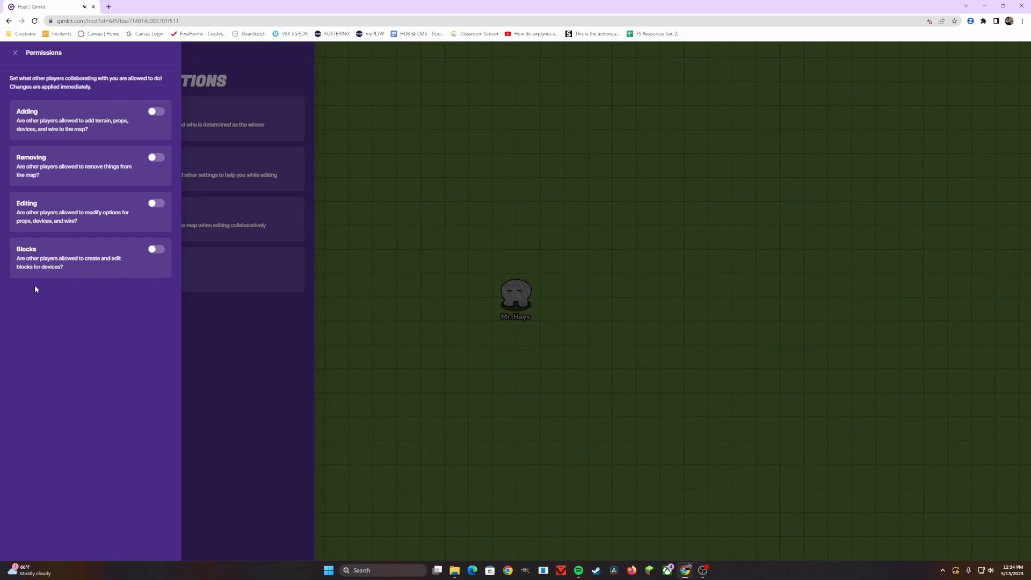
{"action": "mouse_move", "coordinate": [78, 154]}
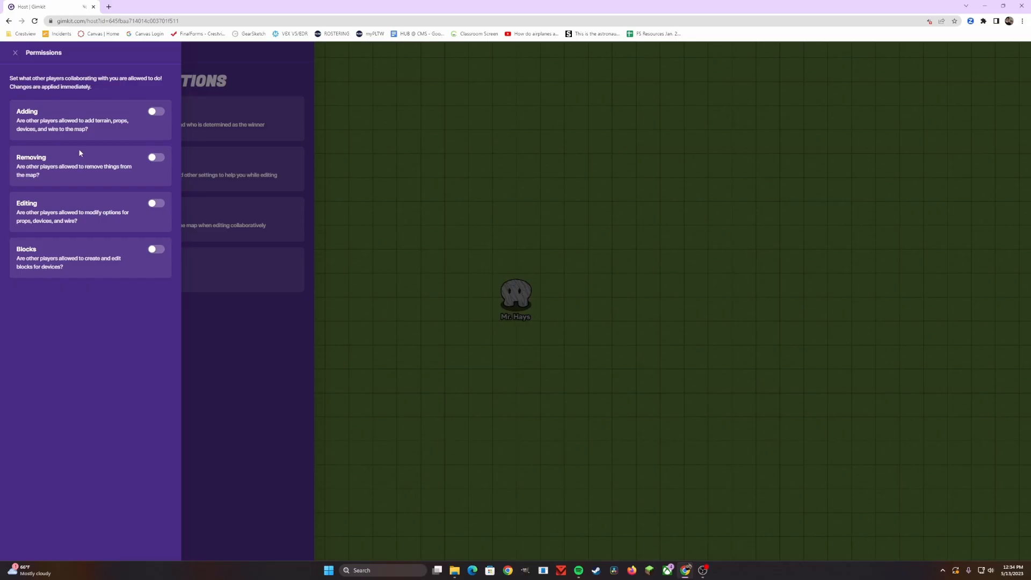
{"action": "mouse_move", "coordinate": [99, 105]}
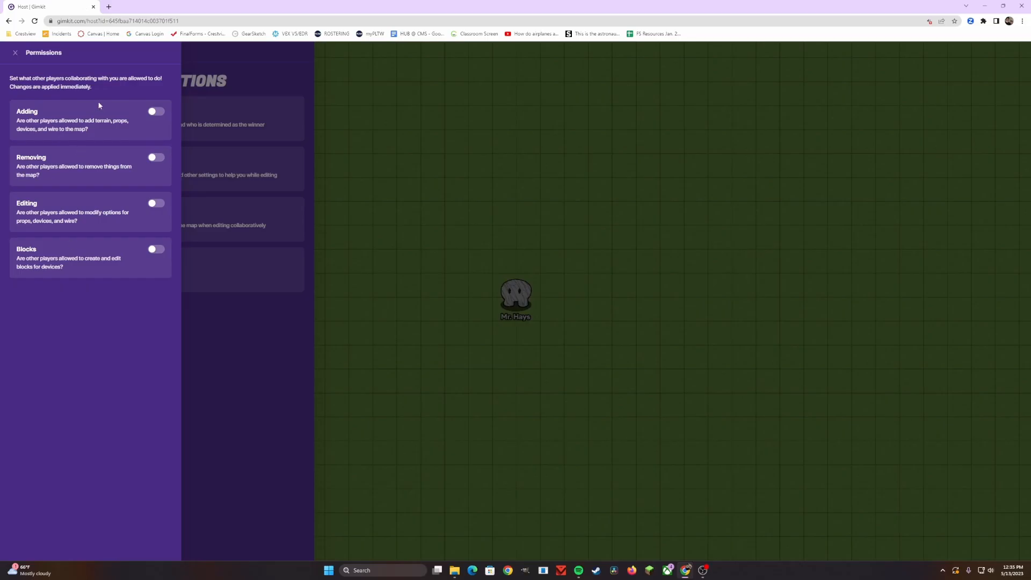
{"action": "left_click", "coordinate": [154, 110]}
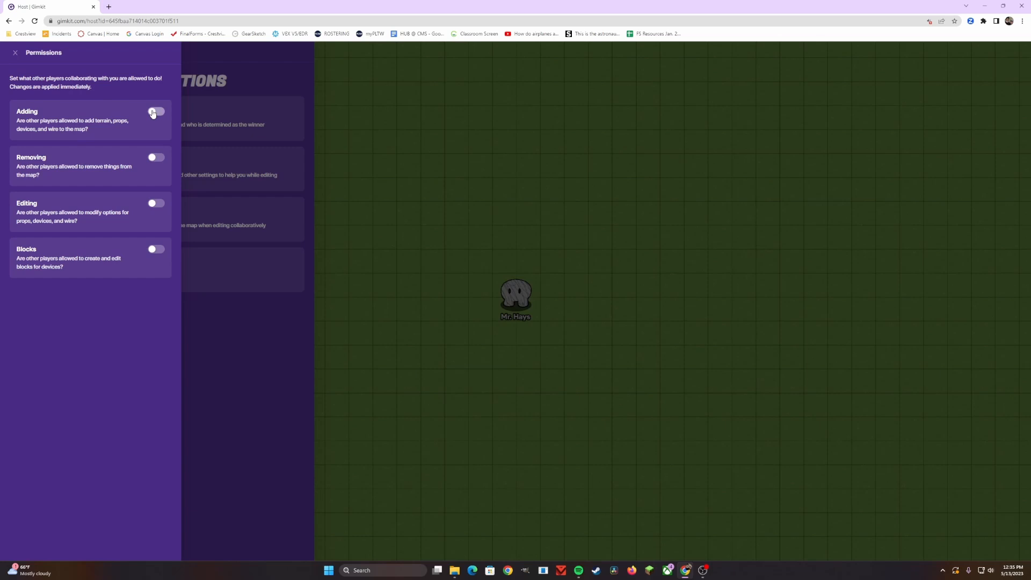
{"action": "left_click", "coordinate": [156, 111]}
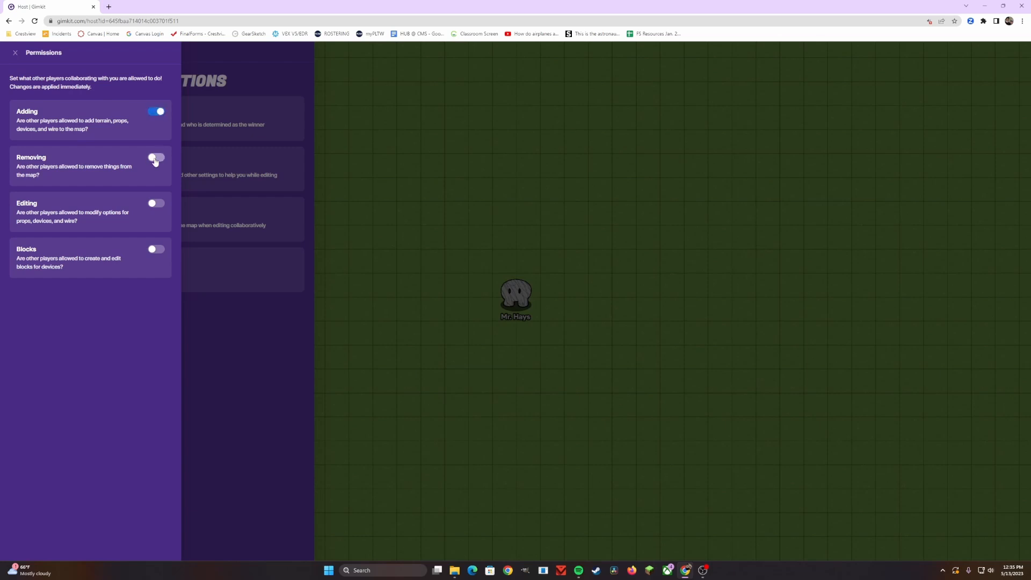
{"action": "left_click", "coordinate": [156, 158]}
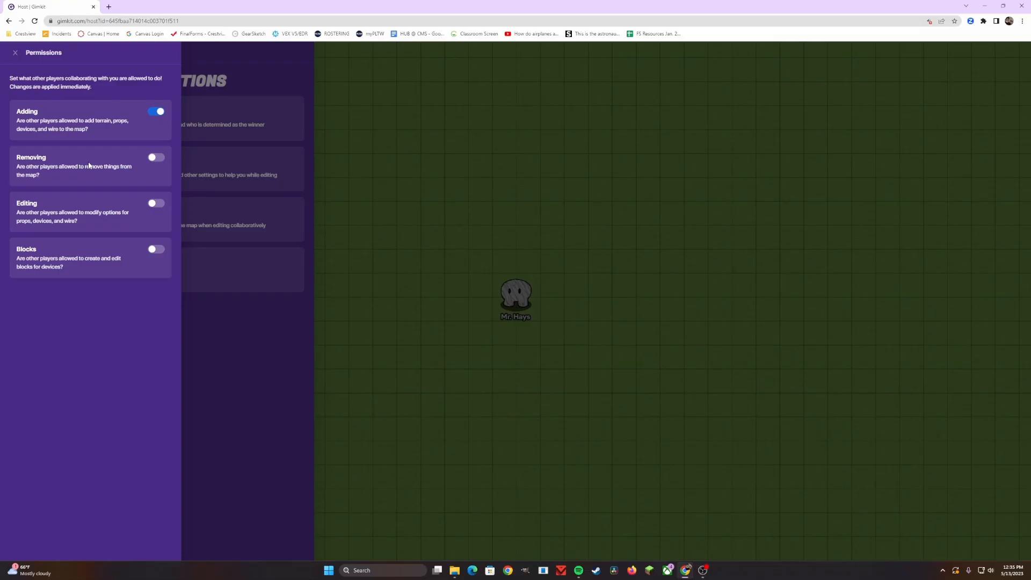
{"action": "left_click", "coordinate": [156, 156]}
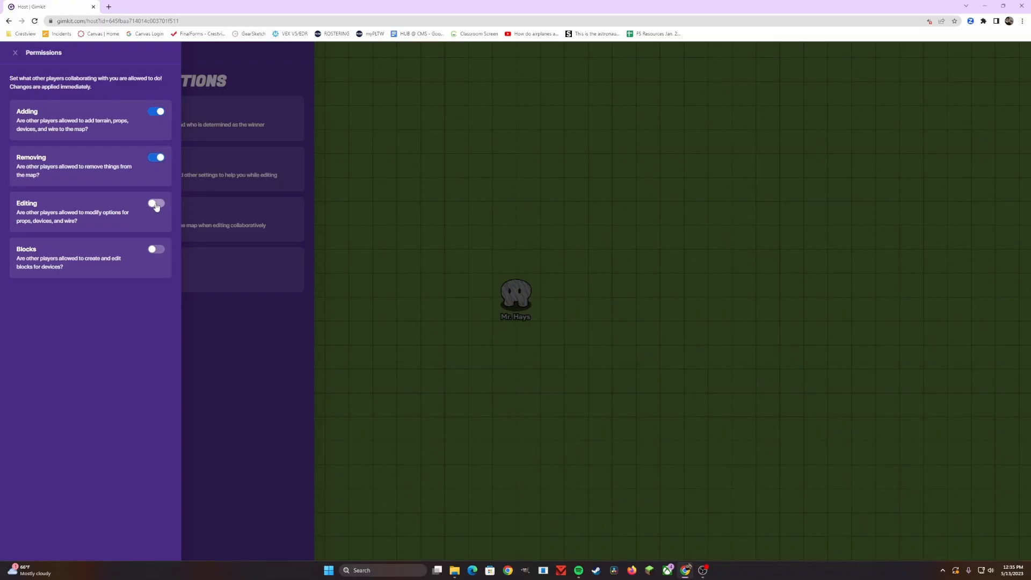
{"action": "left_click", "coordinate": [156, 203]}
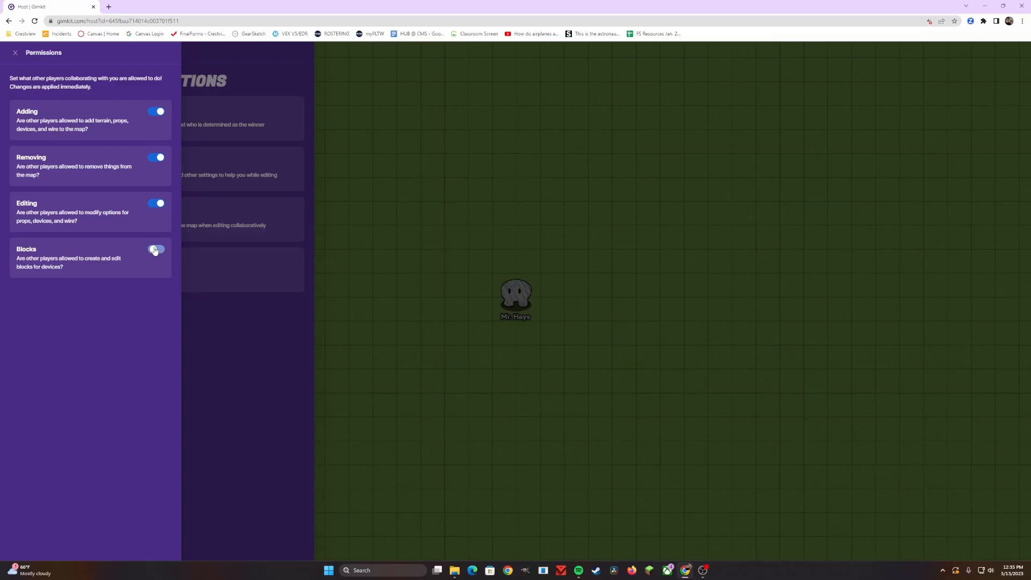
{"action": "left_click", "coordinate": [157, 248]}
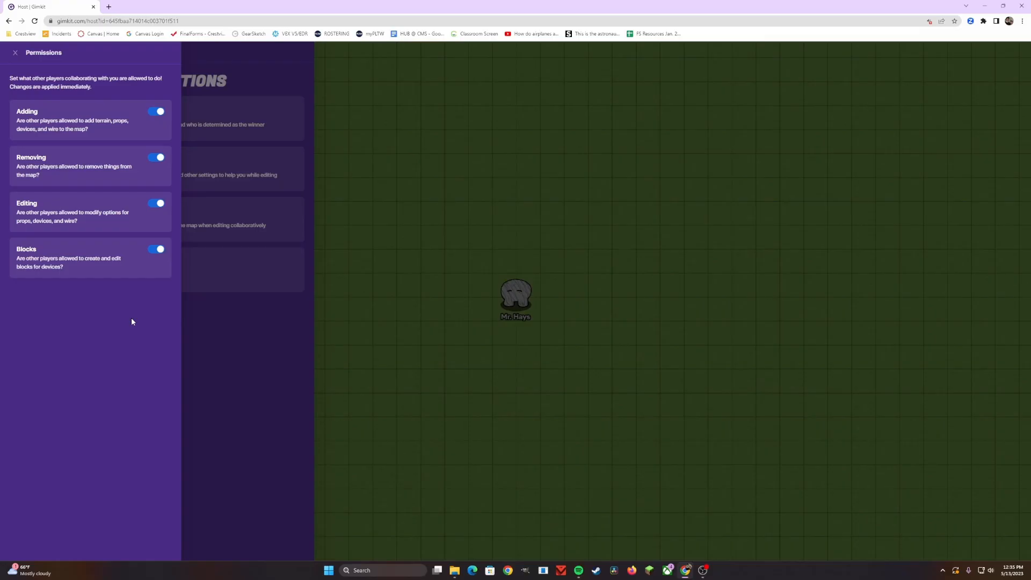
{"action": "mouse_move", "coordinate": [120, 318]}
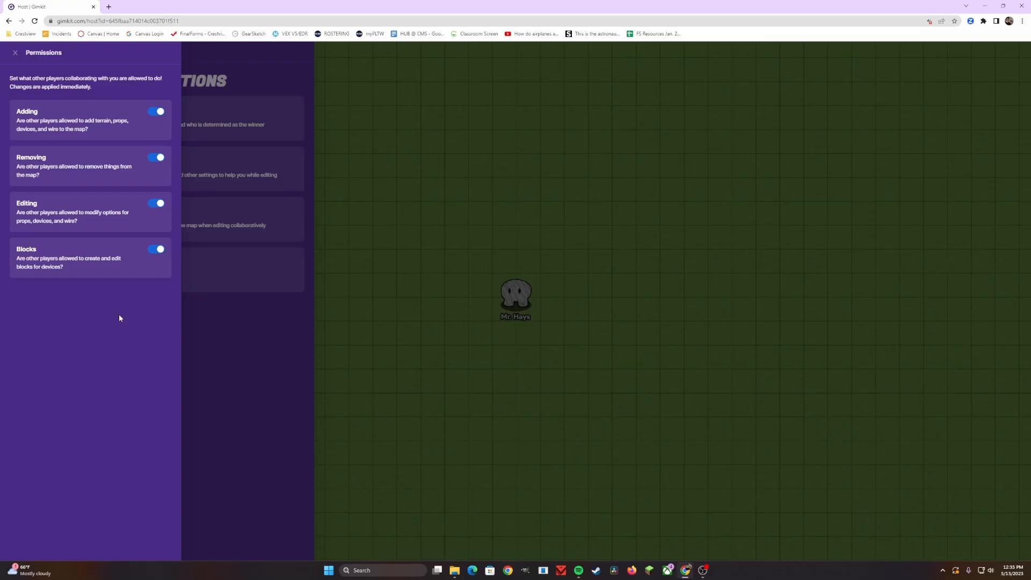
{"action": "mouse_move", "coordinate": [109, 155]}
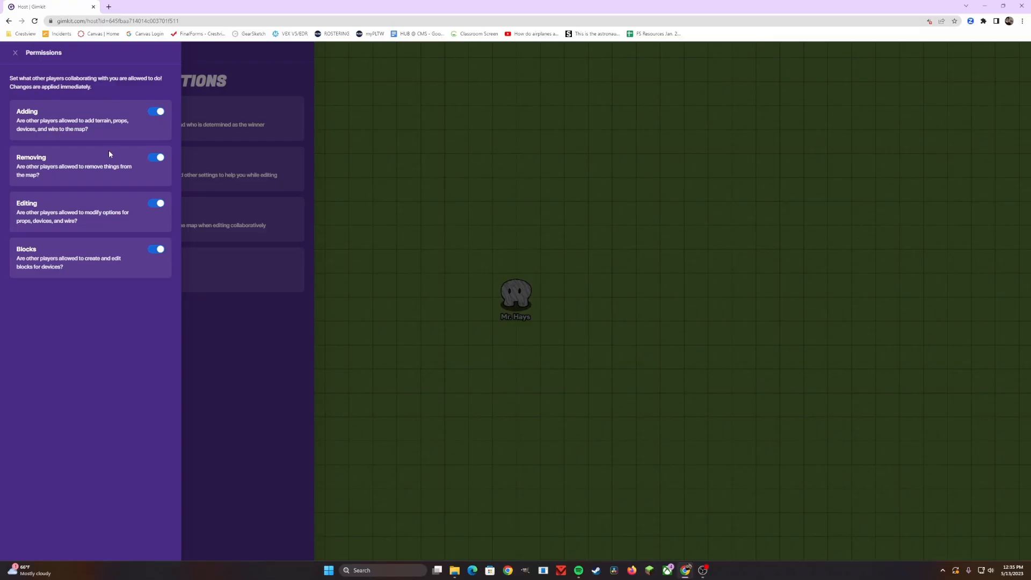
{"action": "mouse_move", "coordinate": [86, 227]}
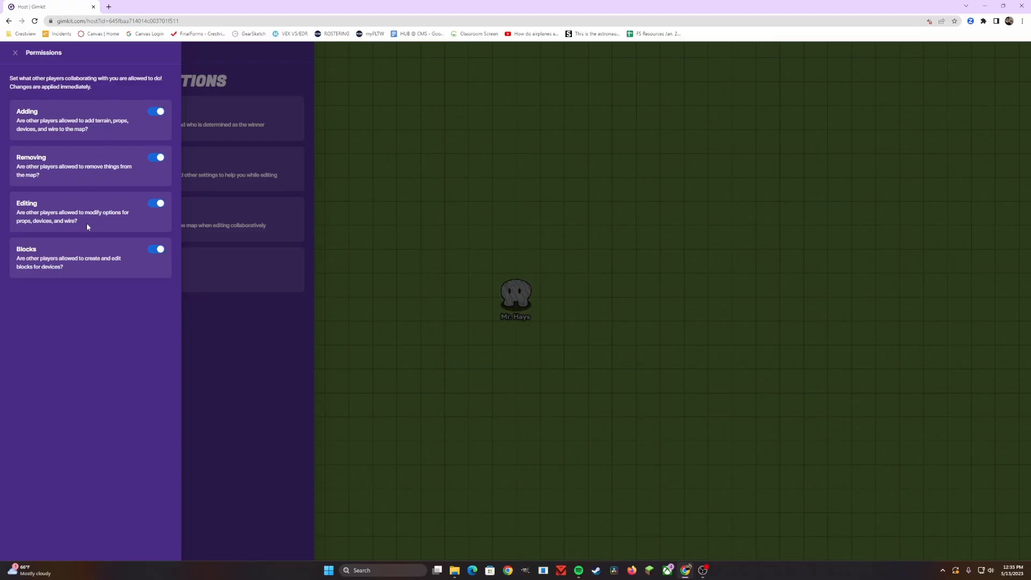
{"action": "mouse_move", "coordinate": [148, 116]}
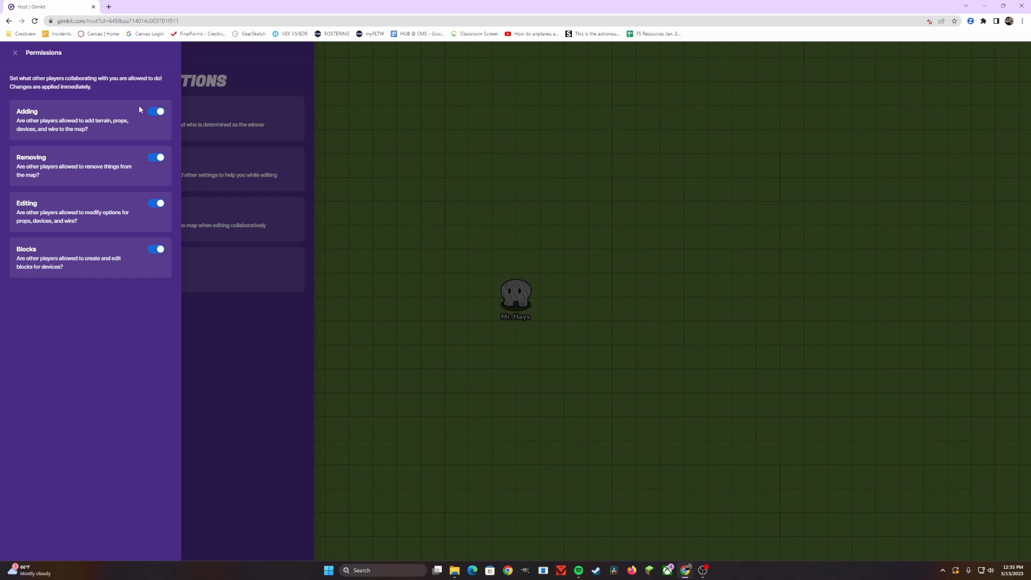
{"action": "left_click", "coordinate": [14, 52]}
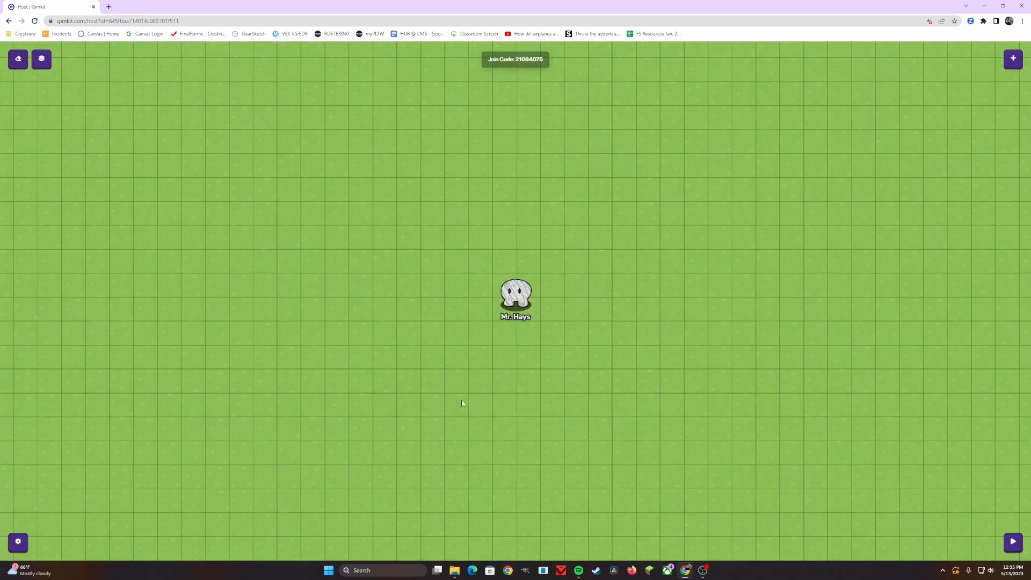